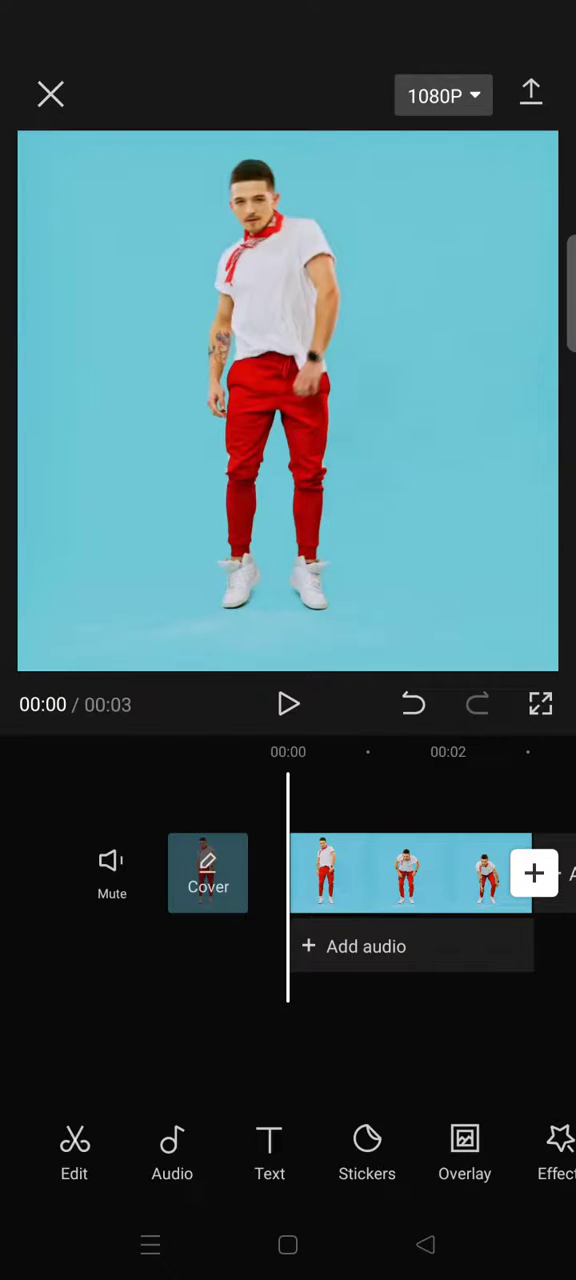
Step: Select the dancer clip and apply a Custom curve speed preset, entering its editor
click(410, 872)
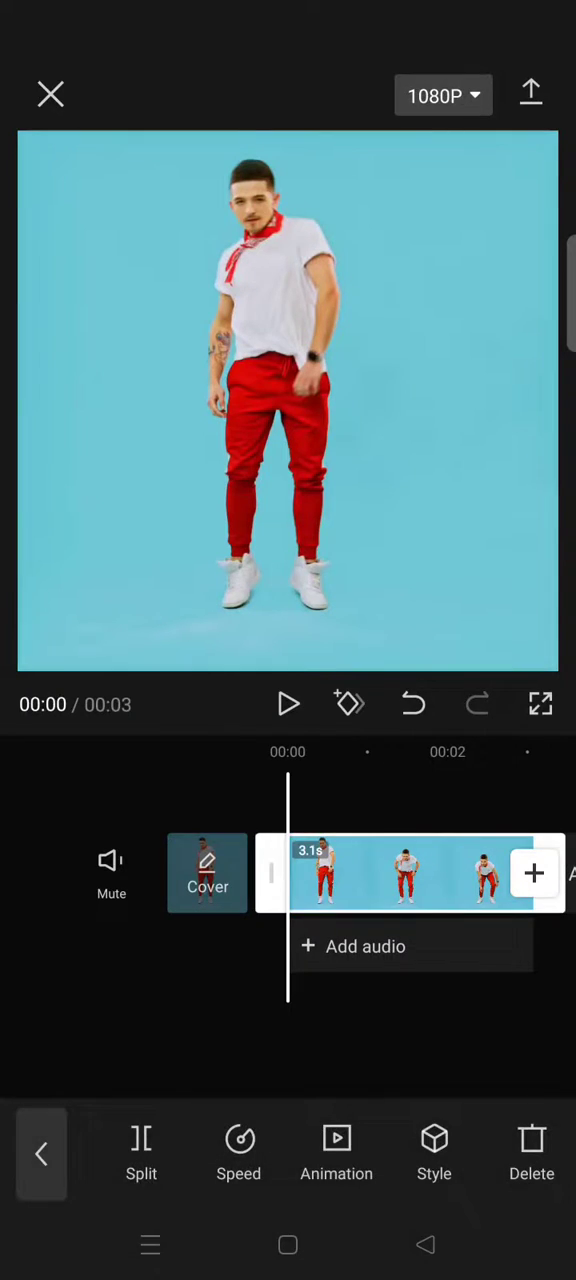
click(240, 1156)
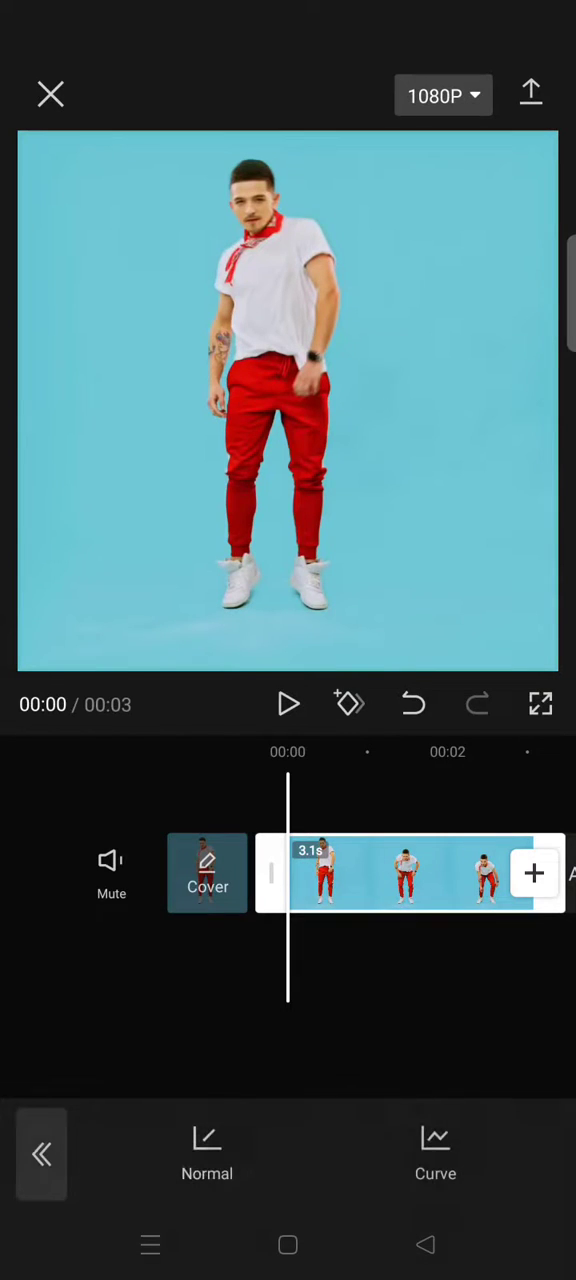
click(436, 1156)
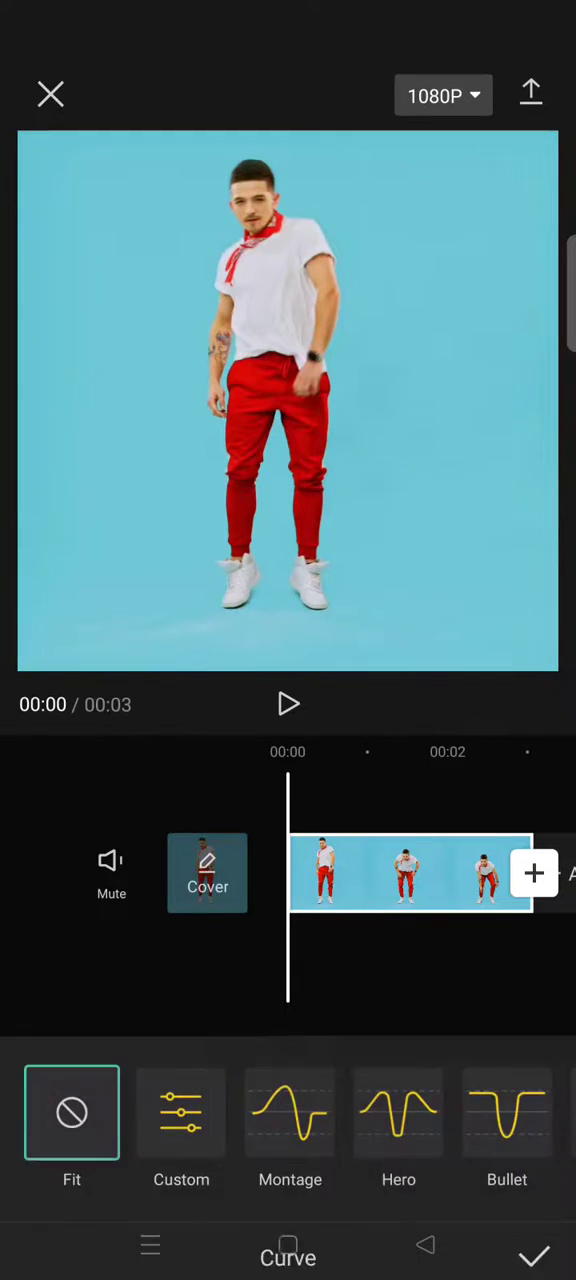
click(180, 1112)
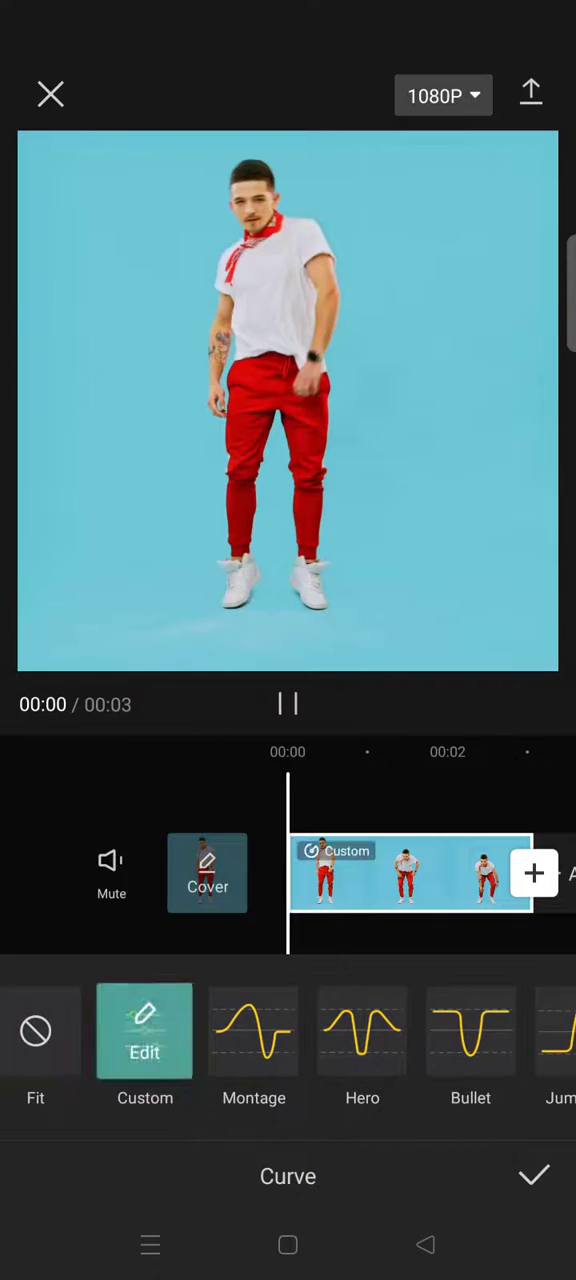
click(144, 1040)
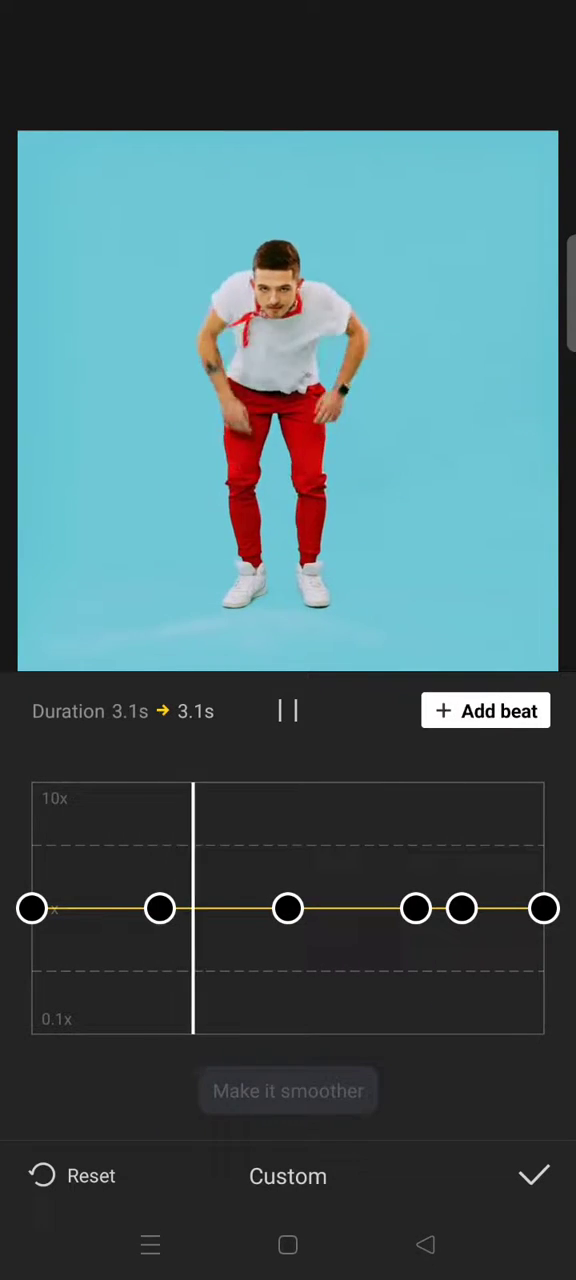
click(288, 712)
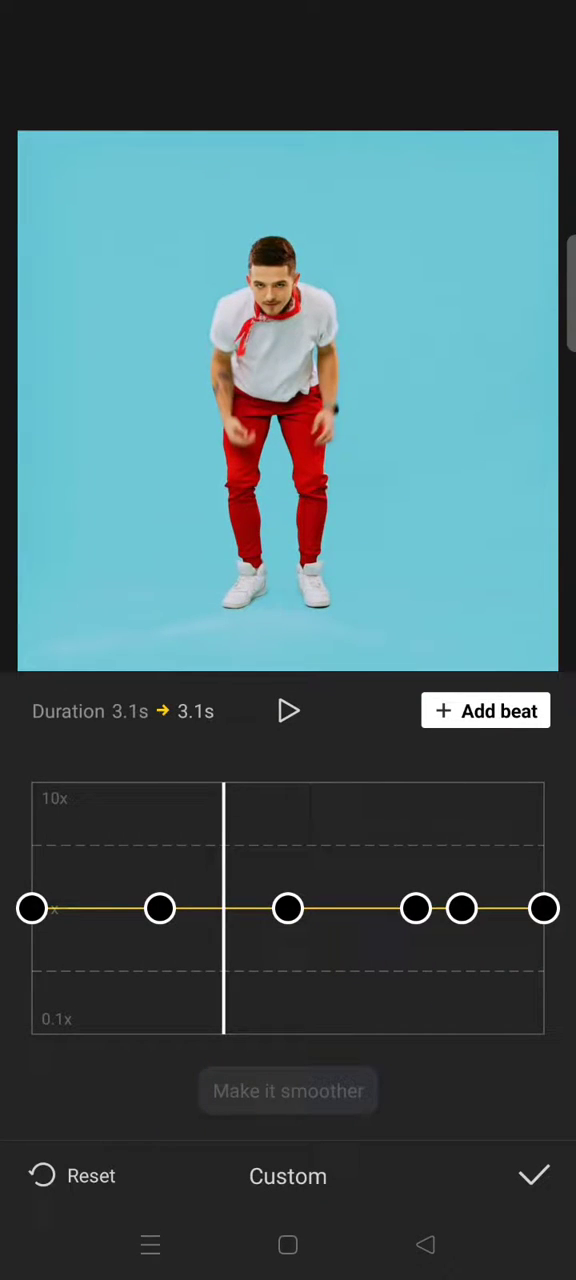
Step: Raise the first and second beat points to about 5x, then select the third beat
drag(32, 908, 32, 848)
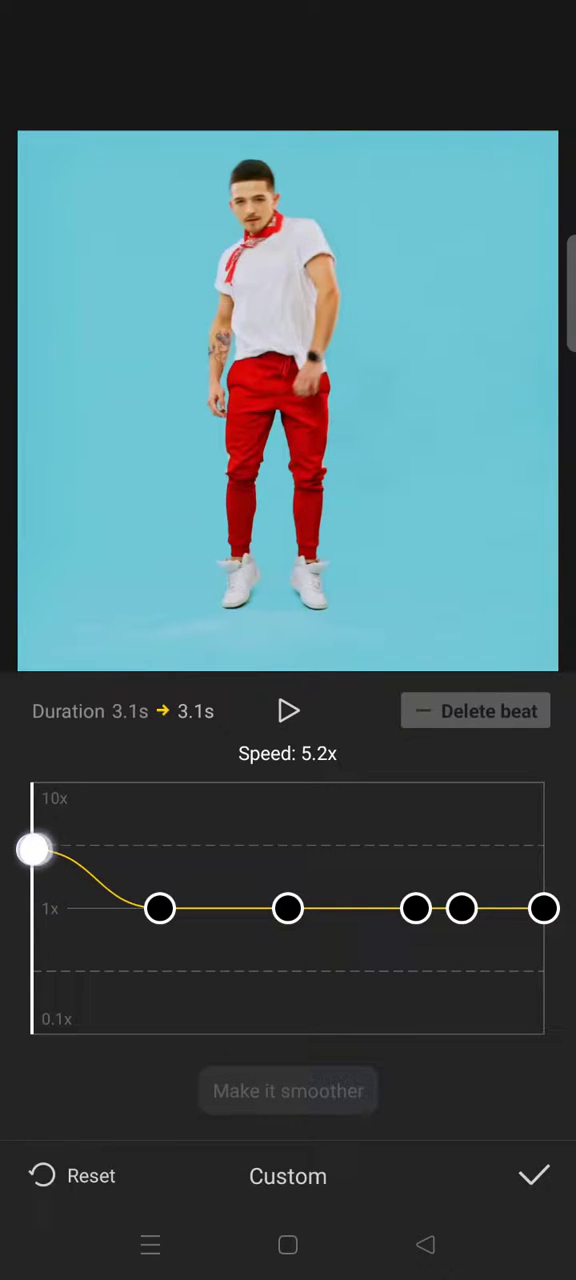
drag(32, 850, 32, 848)
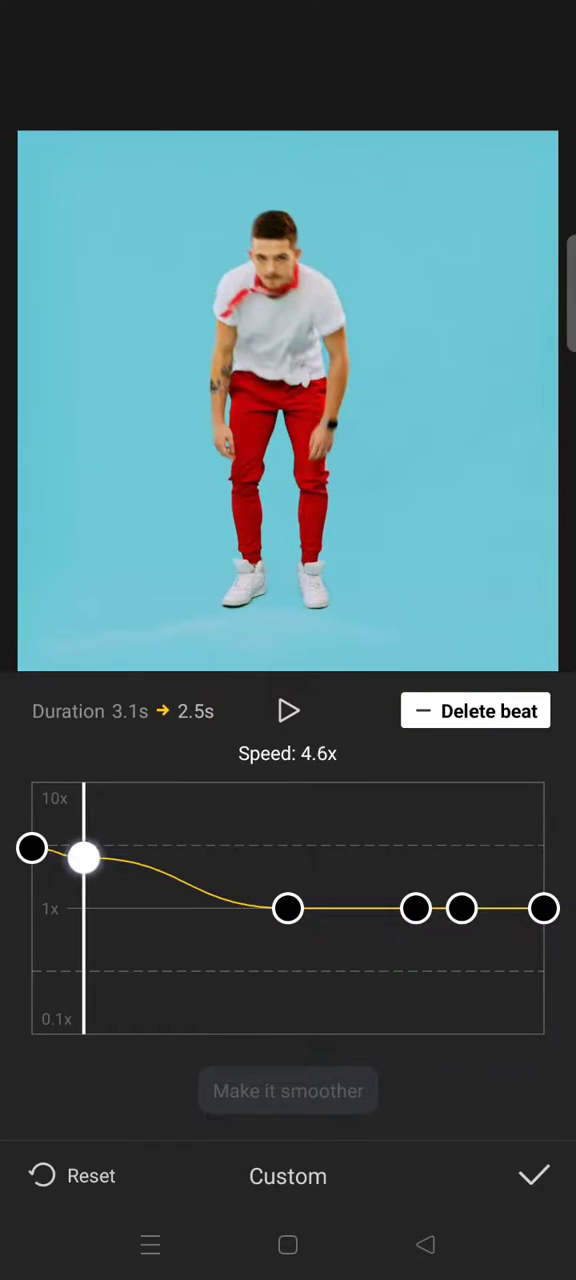
drag(84, 858, 88, 844)
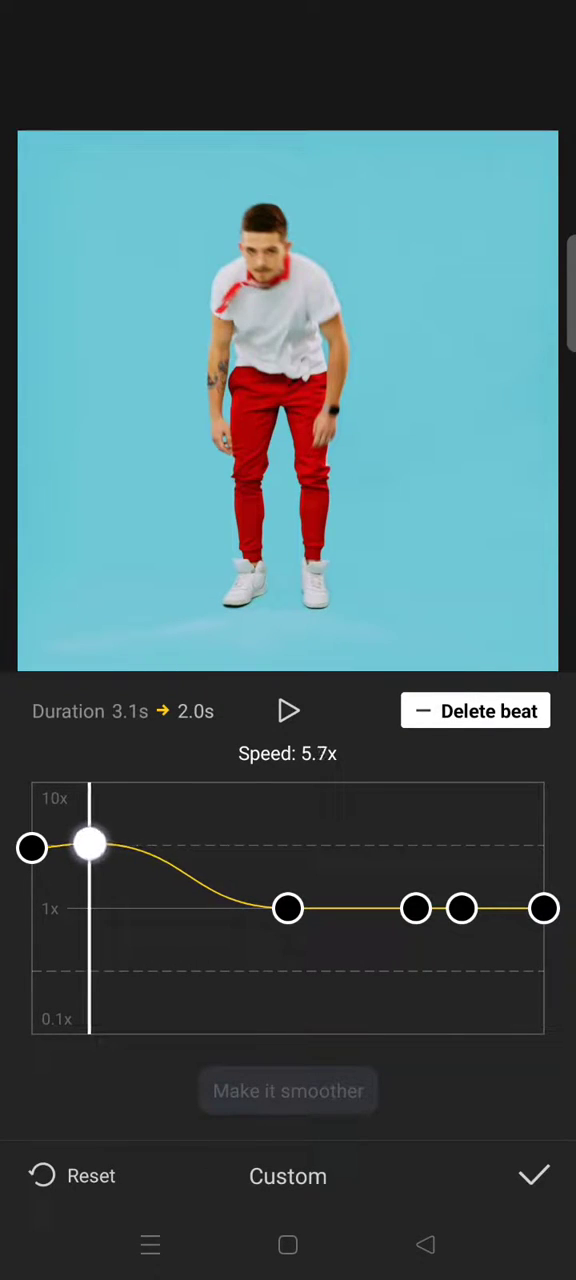
drag(88, 844, 96, 852)
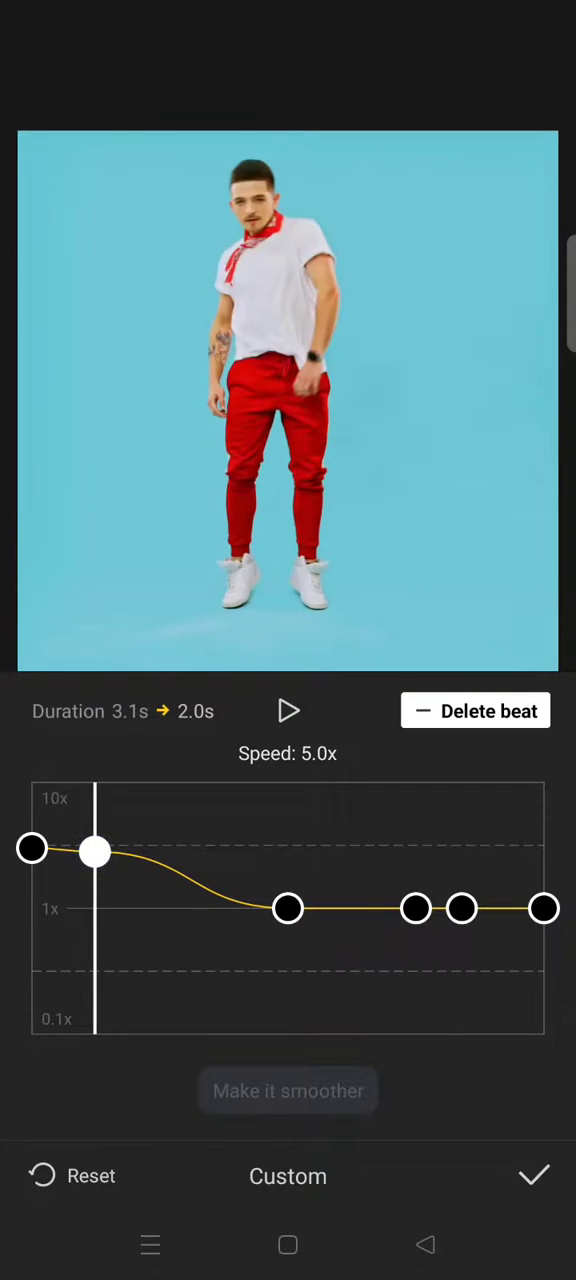
drag(96, 852, 96, 848)
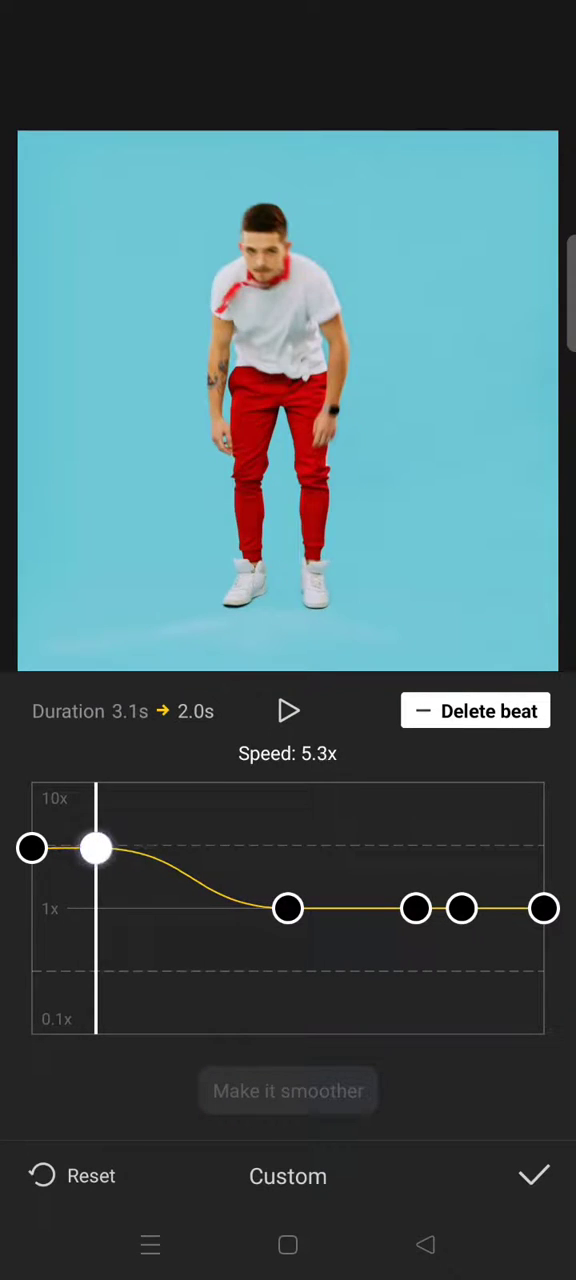
click(288, 712)
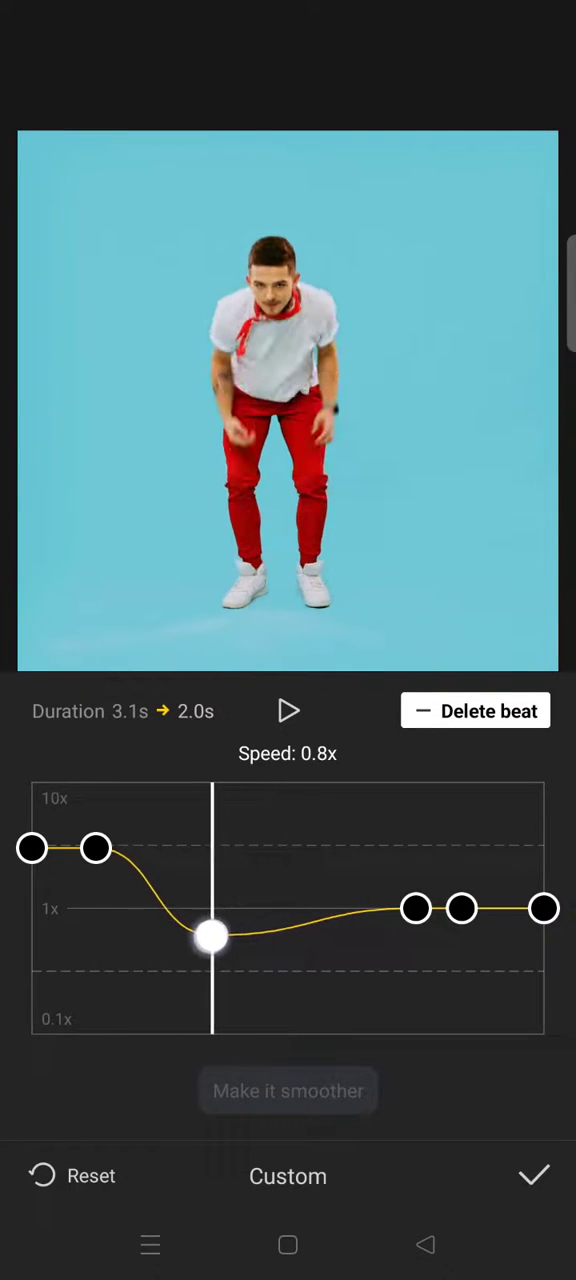
Step: Lower the third and fourth beats to 0.5x slow motion in the middle of the clip
drag(210, 936, 196, 970)
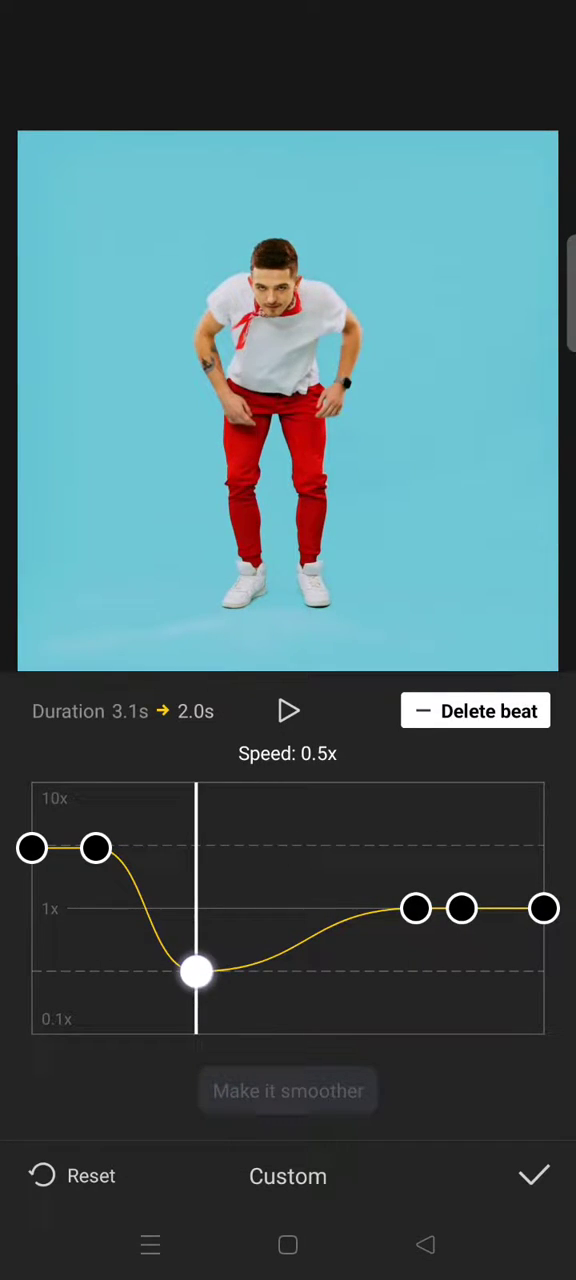
click(288, 1090)
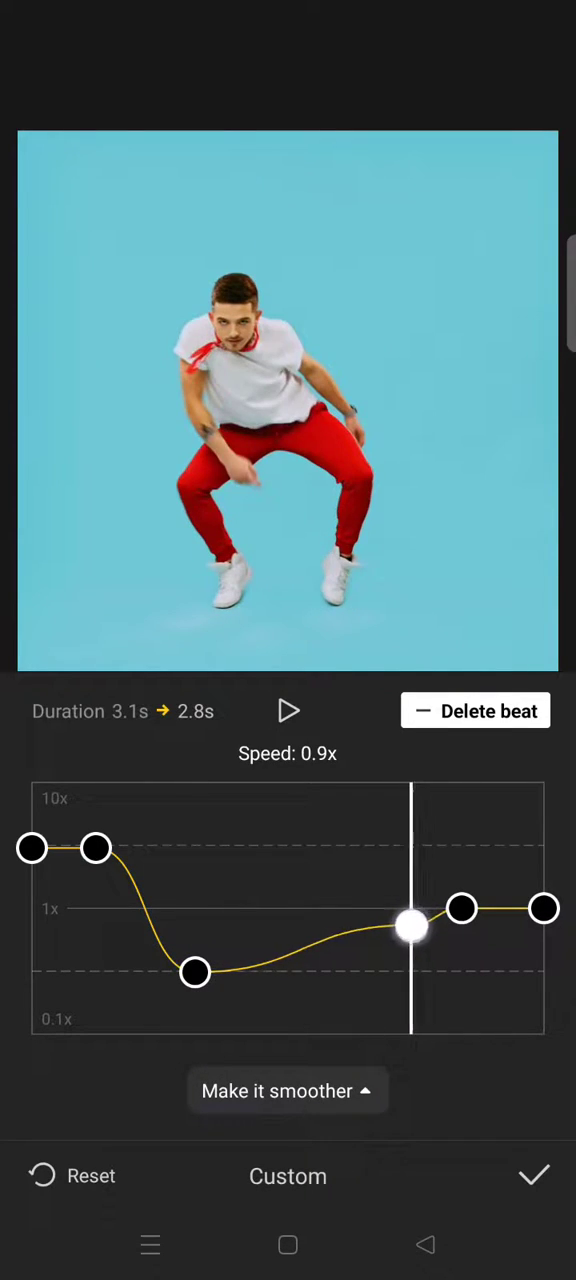
drag(412, 924, 402, 976)
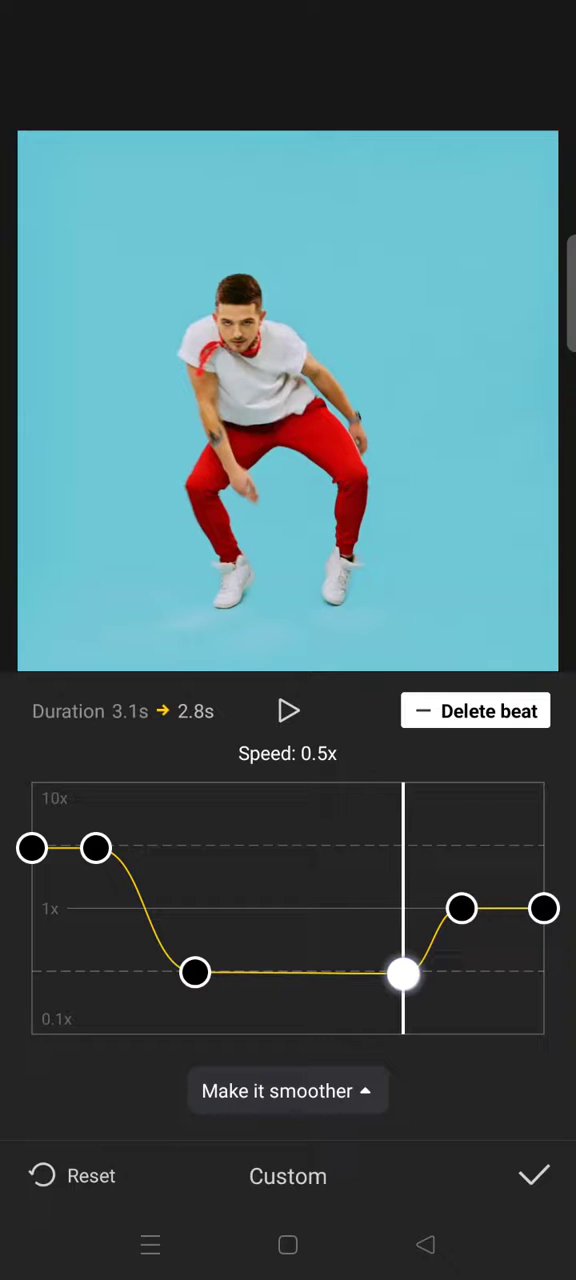
drag(404, 976, 404, 968)
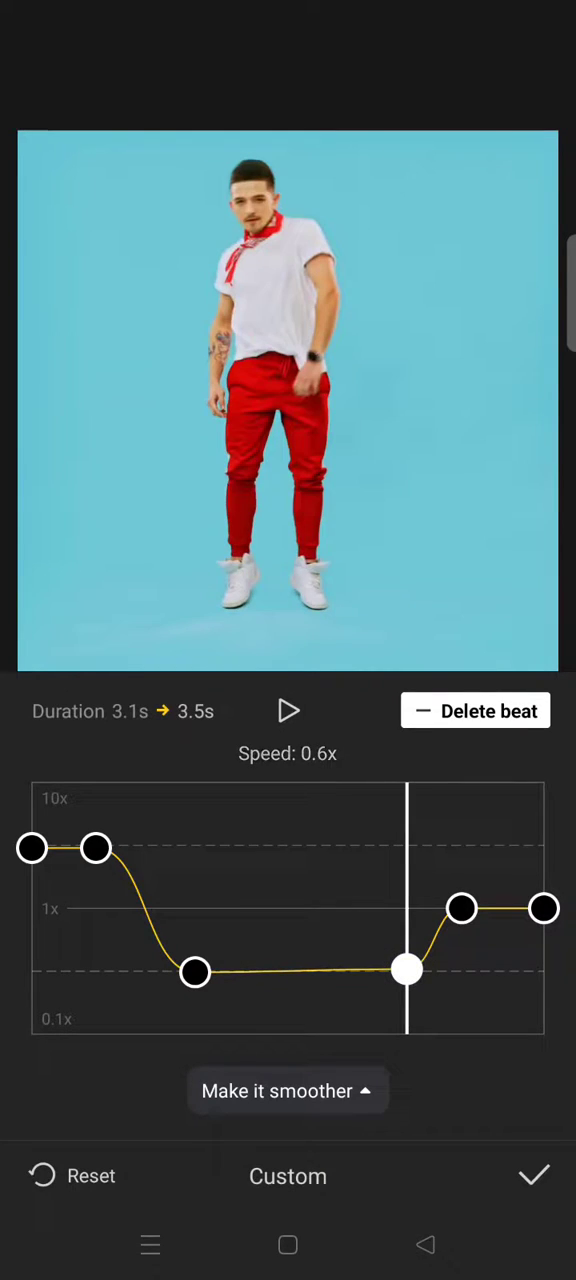
drag(408, 970, 408, 976)
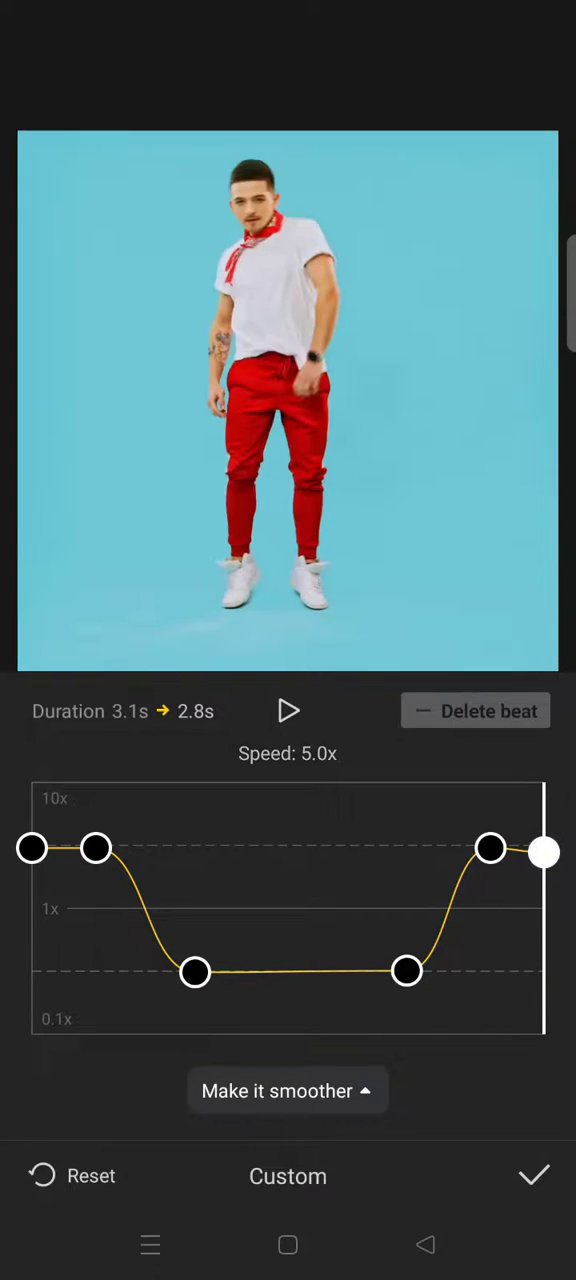
Step: Play and pause the preview twice to review the 5x-to-0.5x-to-5x curve
click(288, 712)
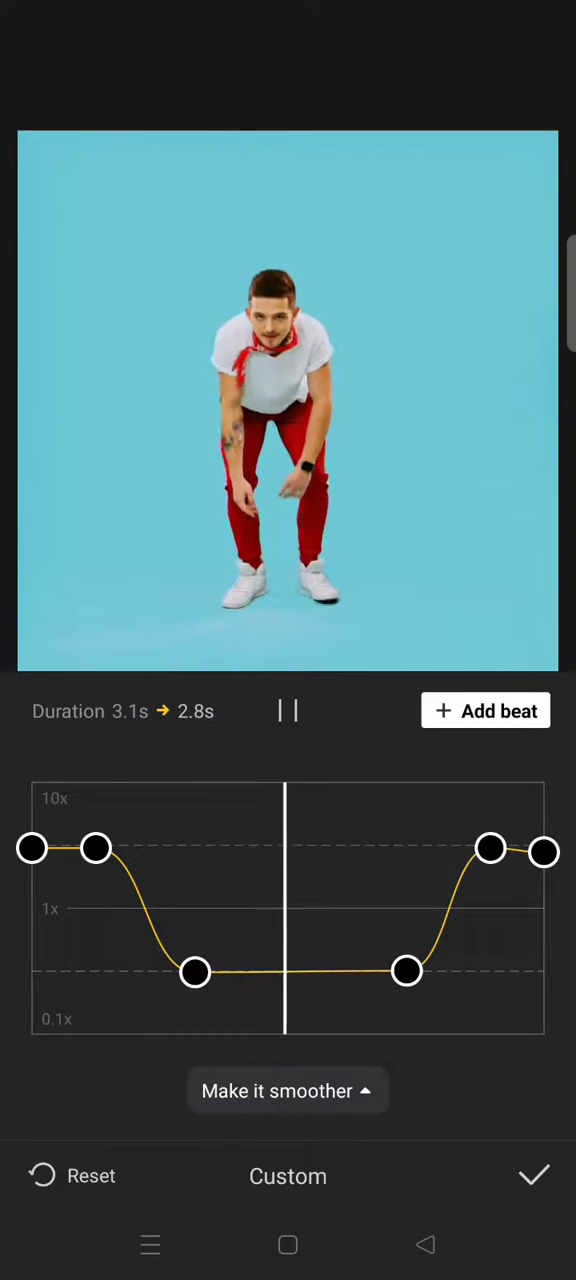
click(288, 712)
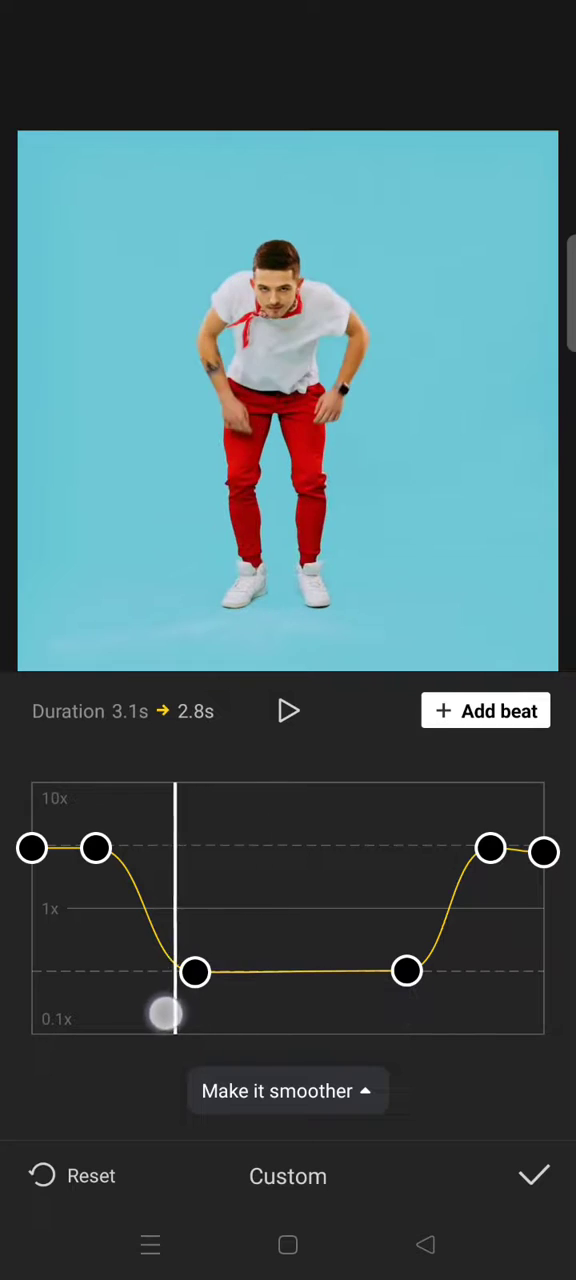
click(288, 712)
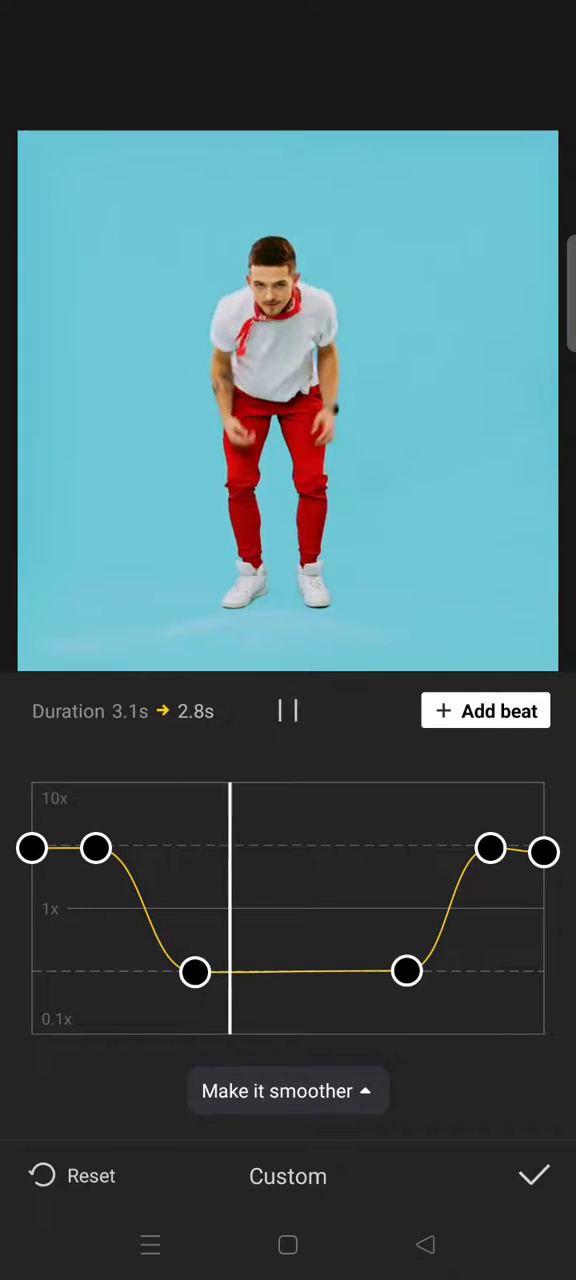
click(288, 712)
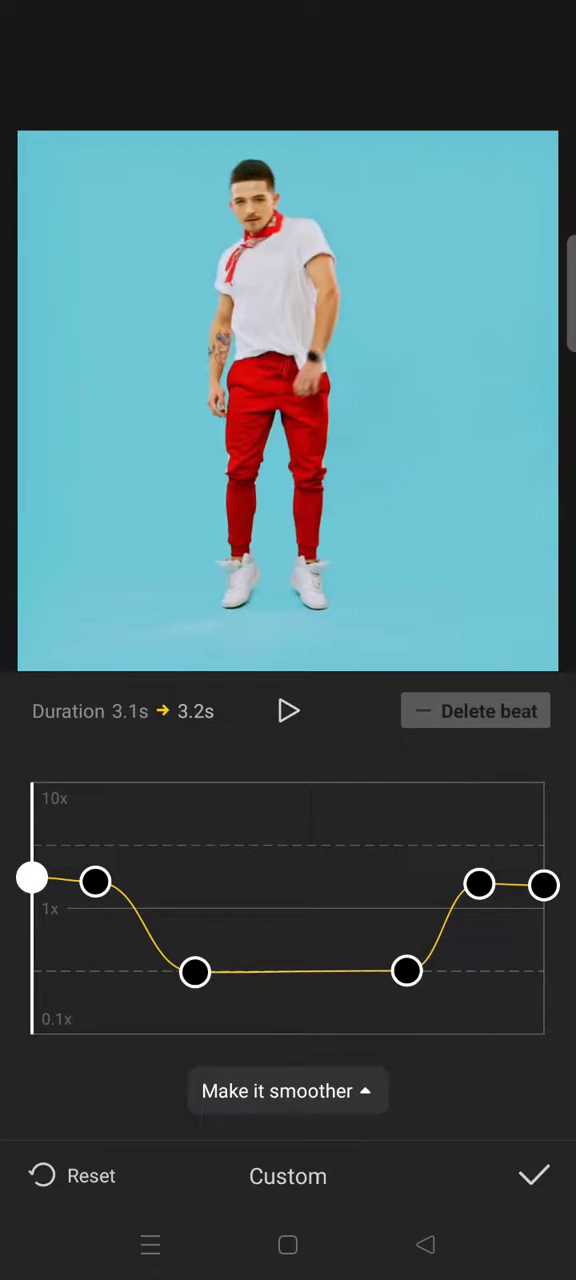
Step: Enable Better quality smoothing and confirm the curve with the checkmark
click(288, 1090)
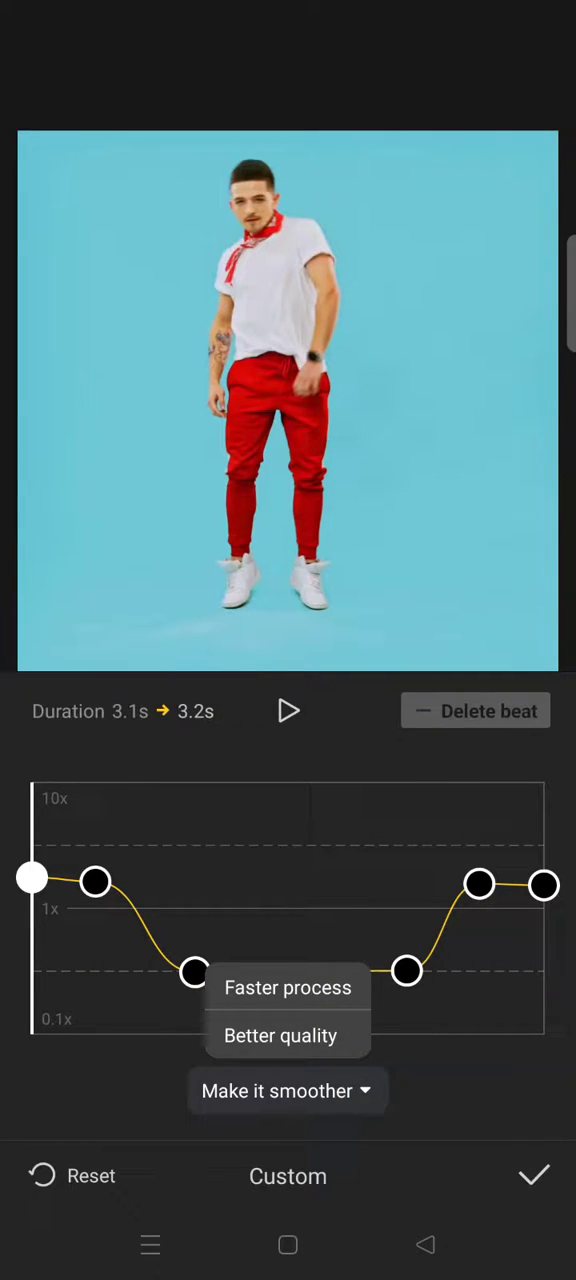
click(280, 1036)
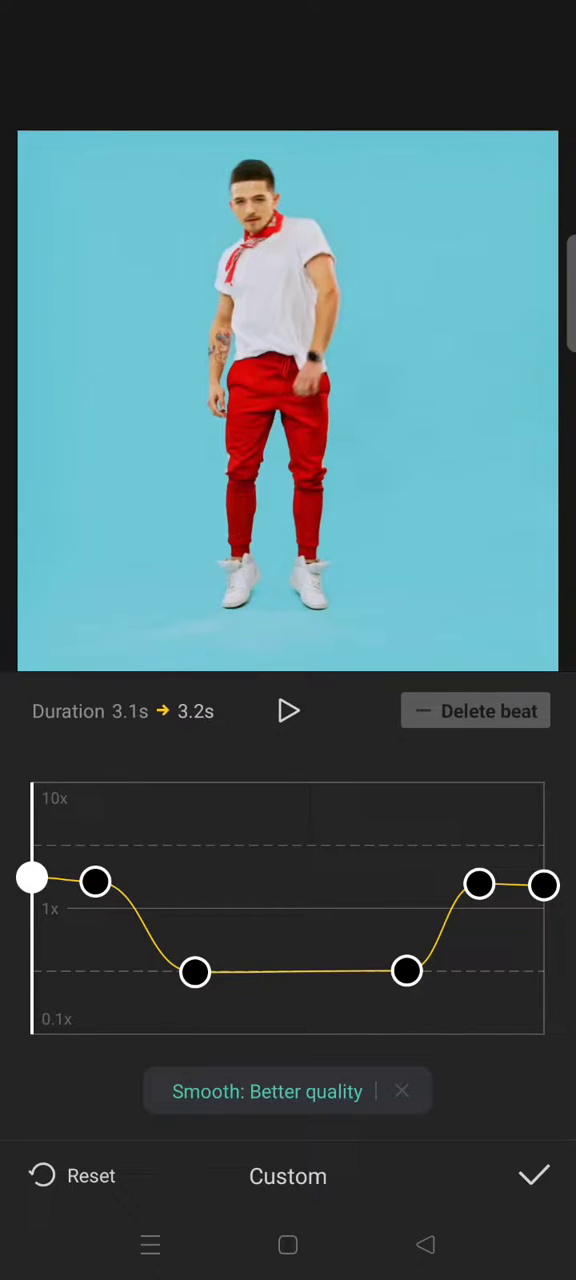
click(532, 1176)
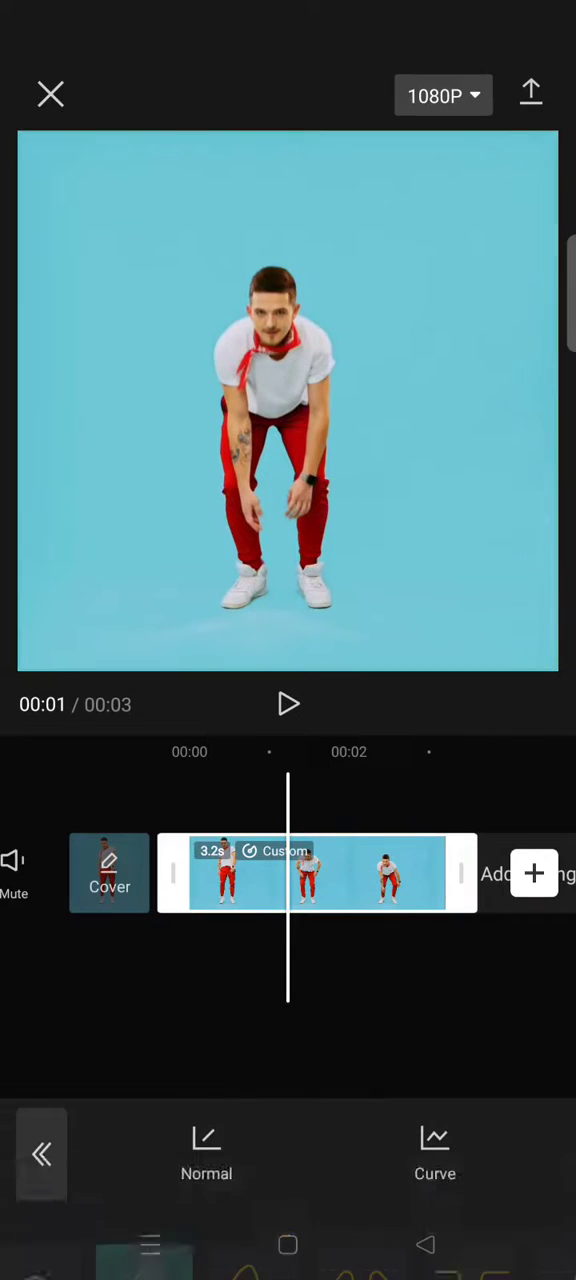
click(288, 704)
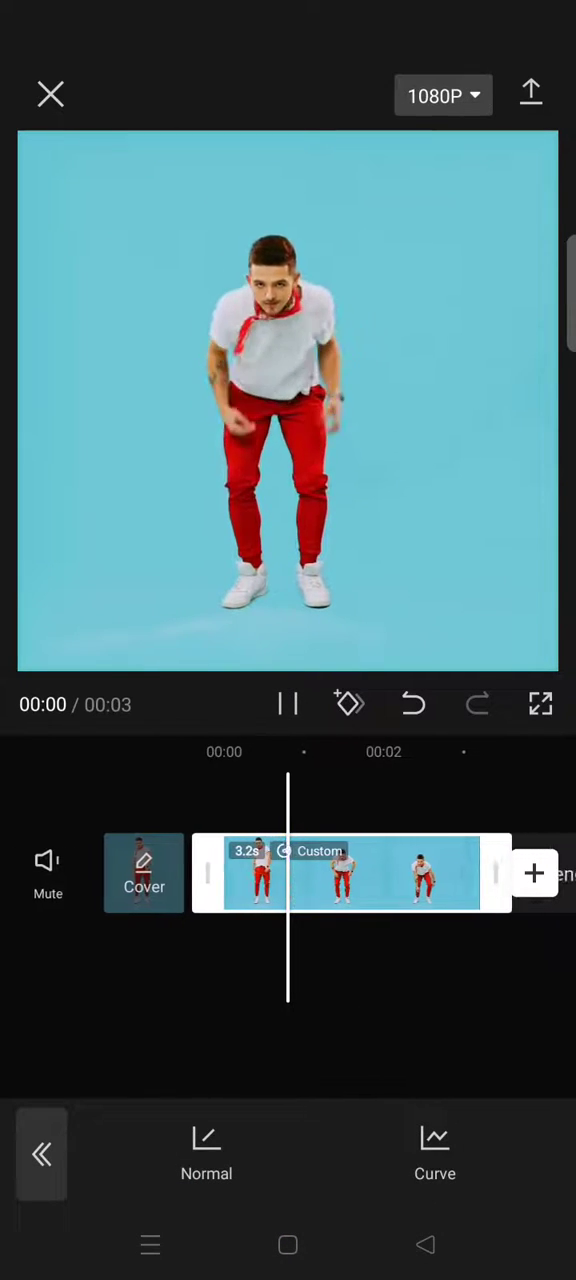